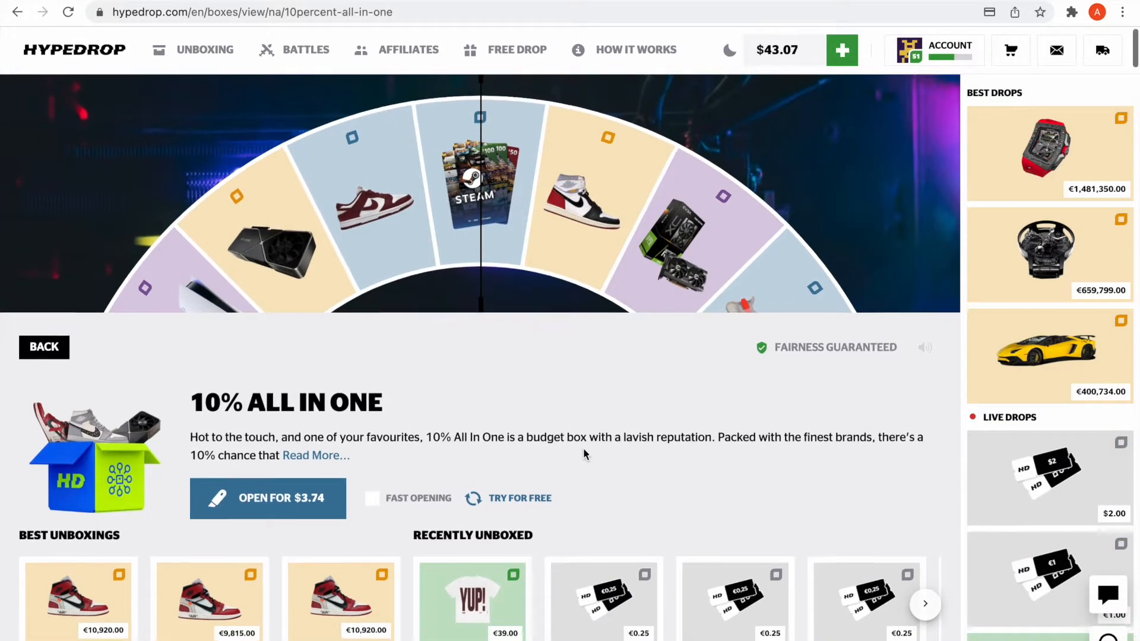
# Open the $3.74 10% All In One box five times, lowering the balance to $24.37
pyautogui.scroll(-3)
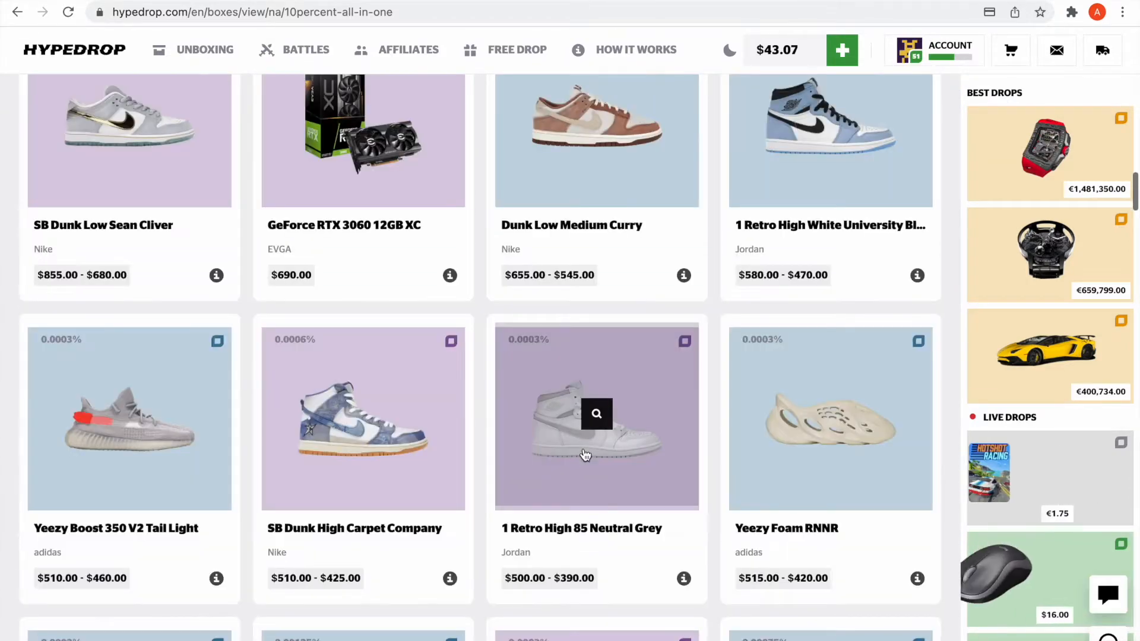
pyautogui.scroll(-3)
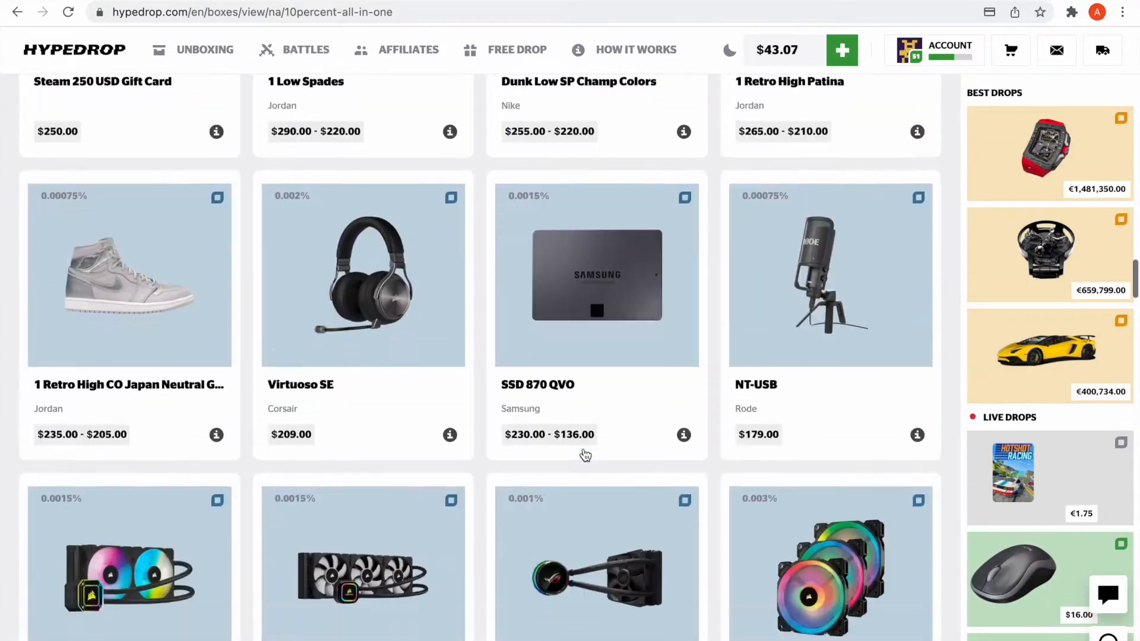
pyautogui.scroll(-3)
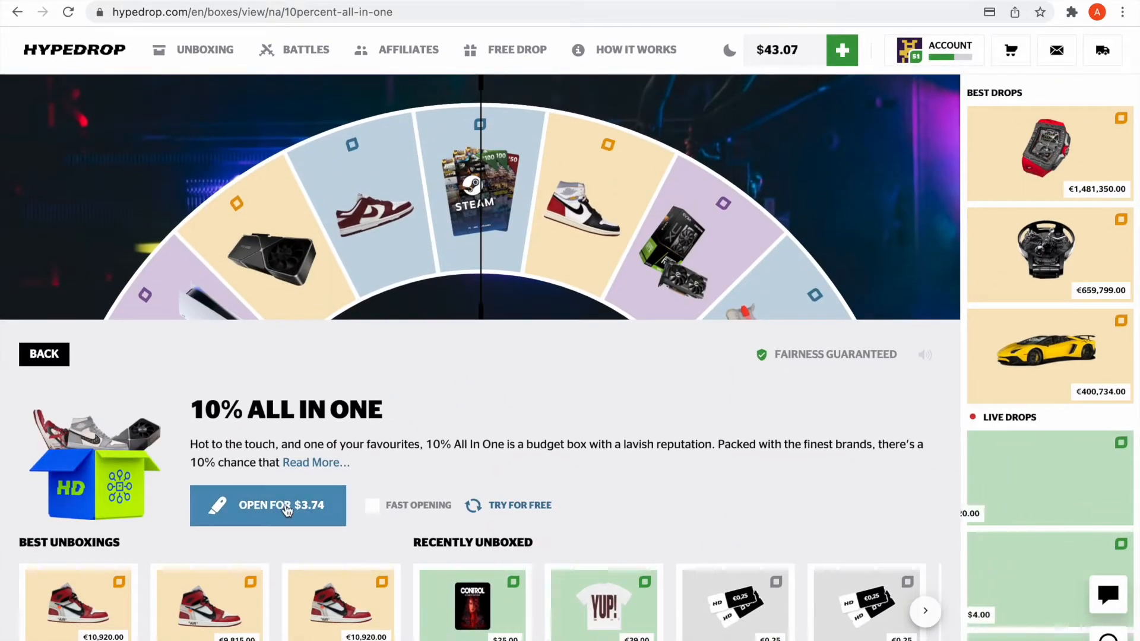
pyautogui.click(267, 505)
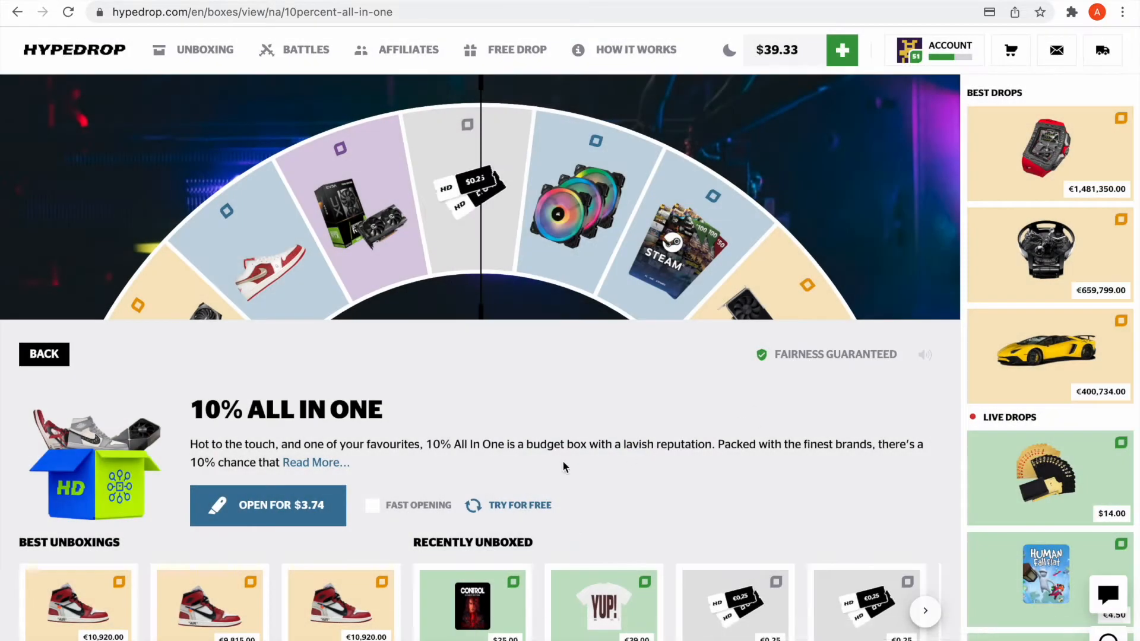
pyautogui.click(267, 506)
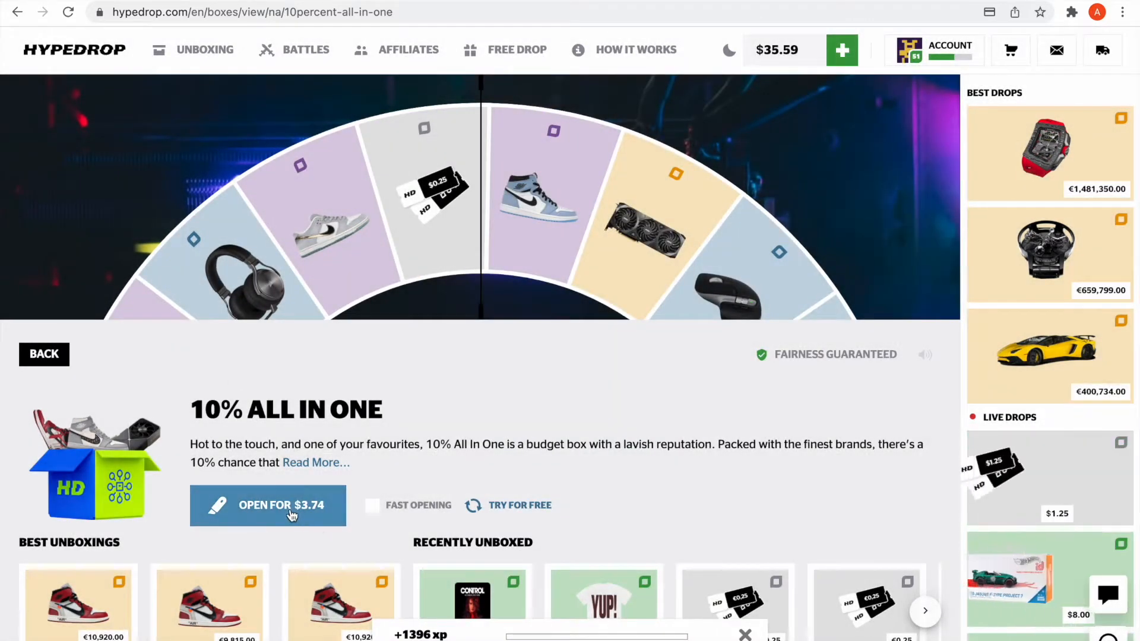
pyautogui.click(268, 506)
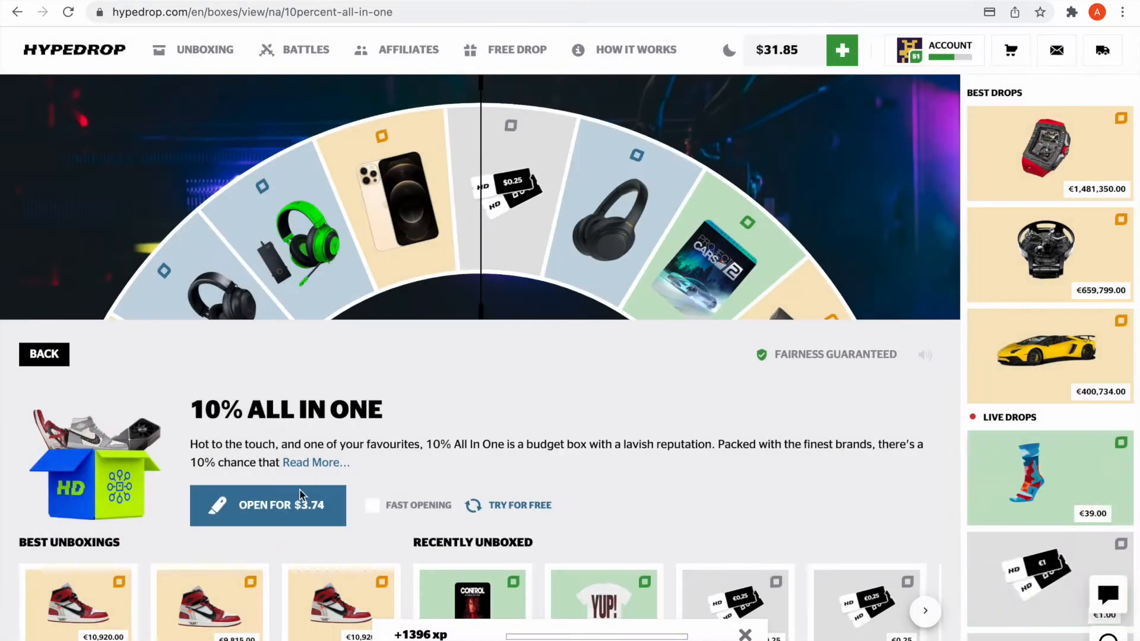
pyautogui.click(268, 505)
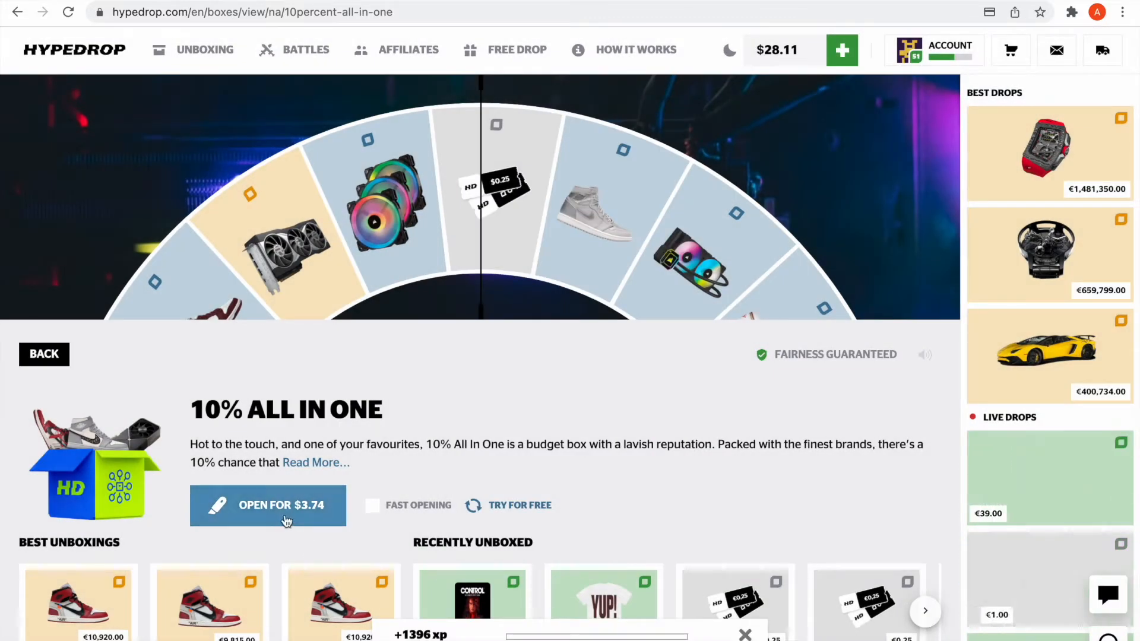
pyautogui.click(268, 505)
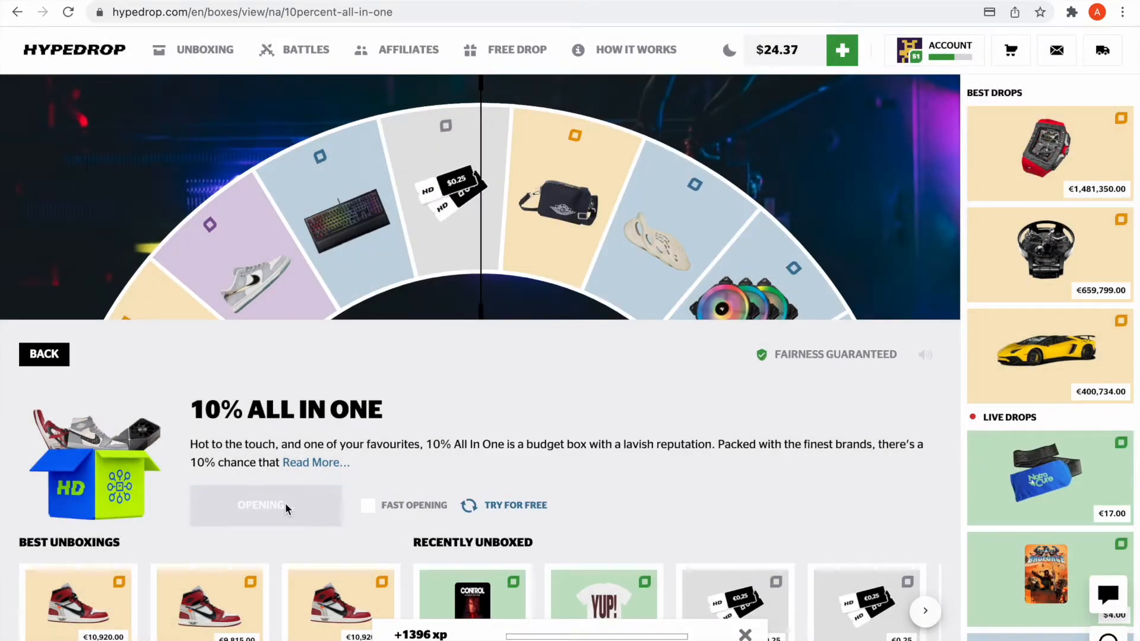
# Open more $3.74 boxes until the balance drops to $1.93 with vouchers in the cart
pyautogui.click(266, 504)
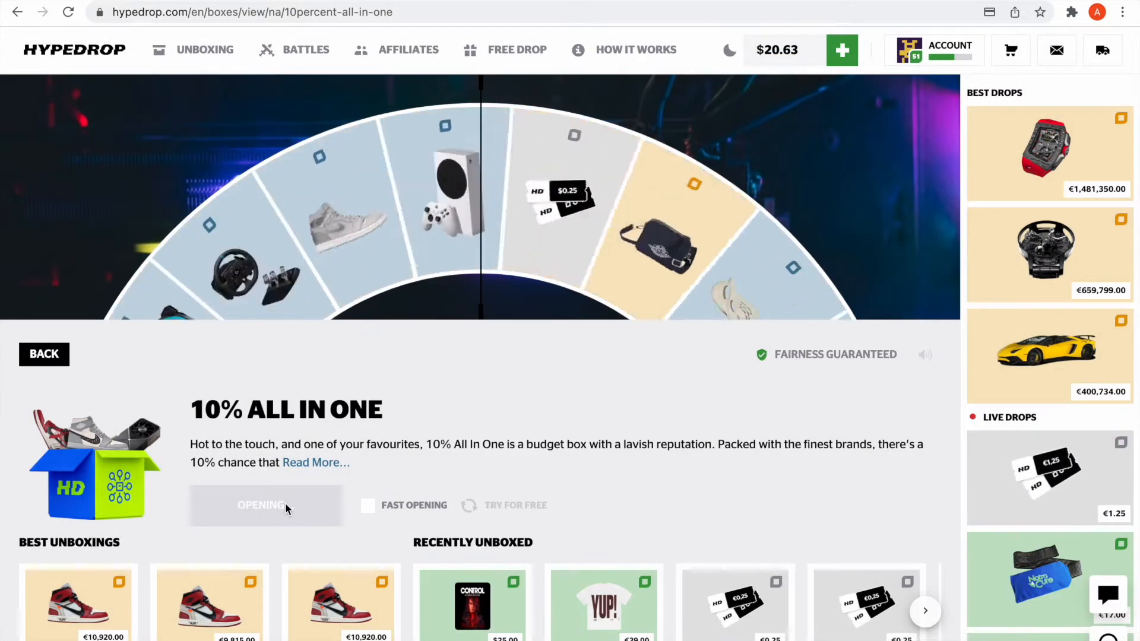
pyautogui.click(266, 506)
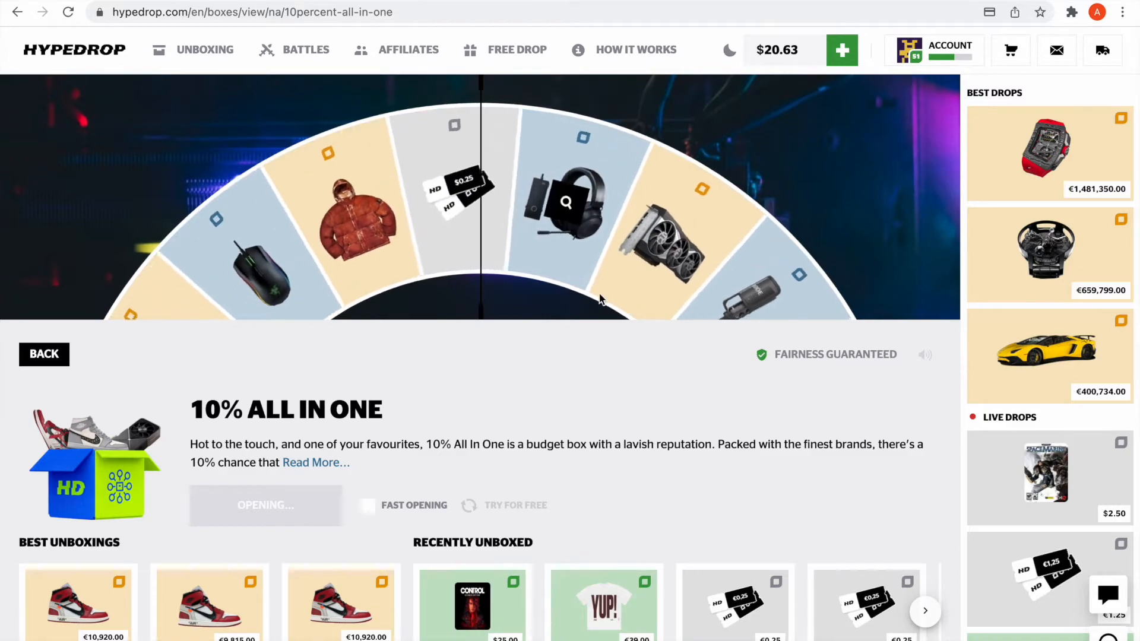
pyautogui.click(265, 505)
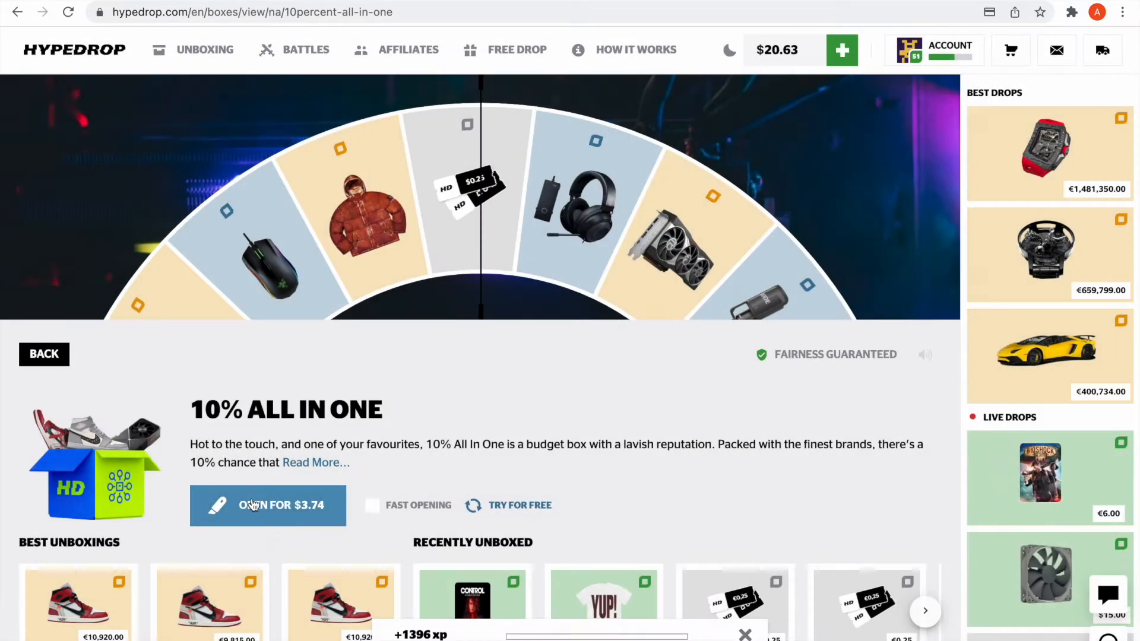
pyautogui.click(268, 505)
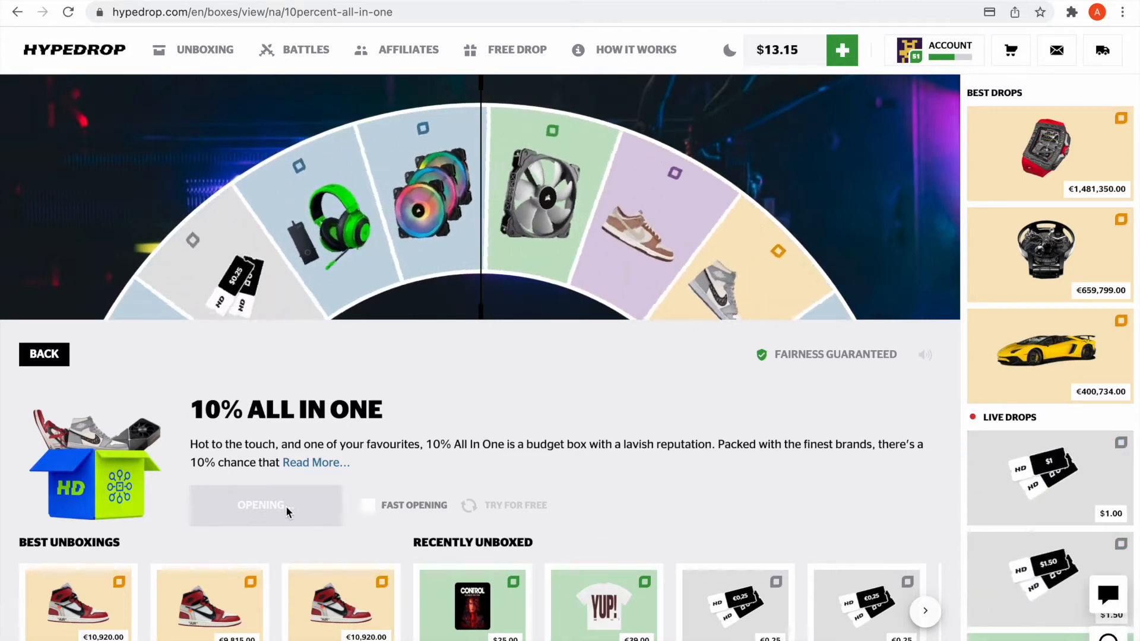
pyautogui.click(264, 505)
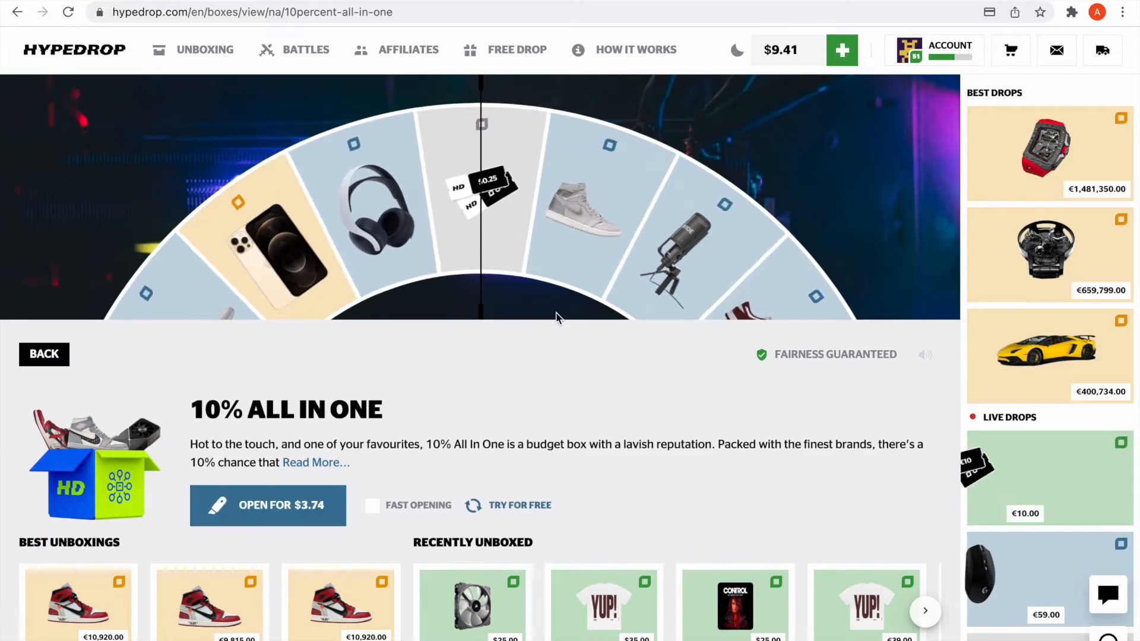
pyautogui.click(268, 506)
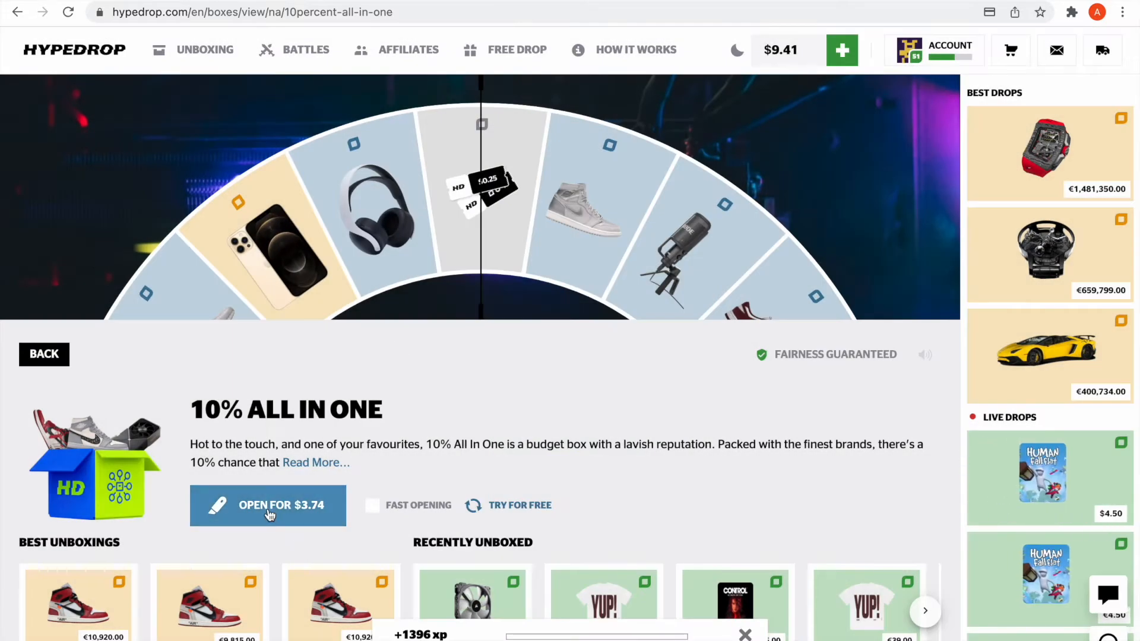
pyautogui.click(268, 505)
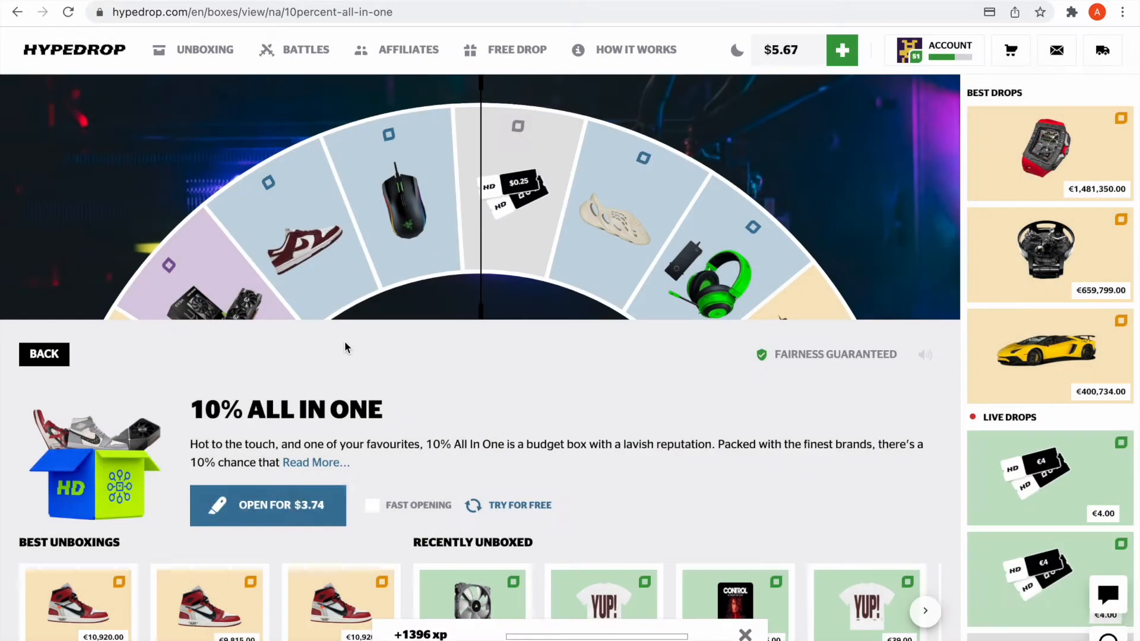
pyautogui.click(268, 505)
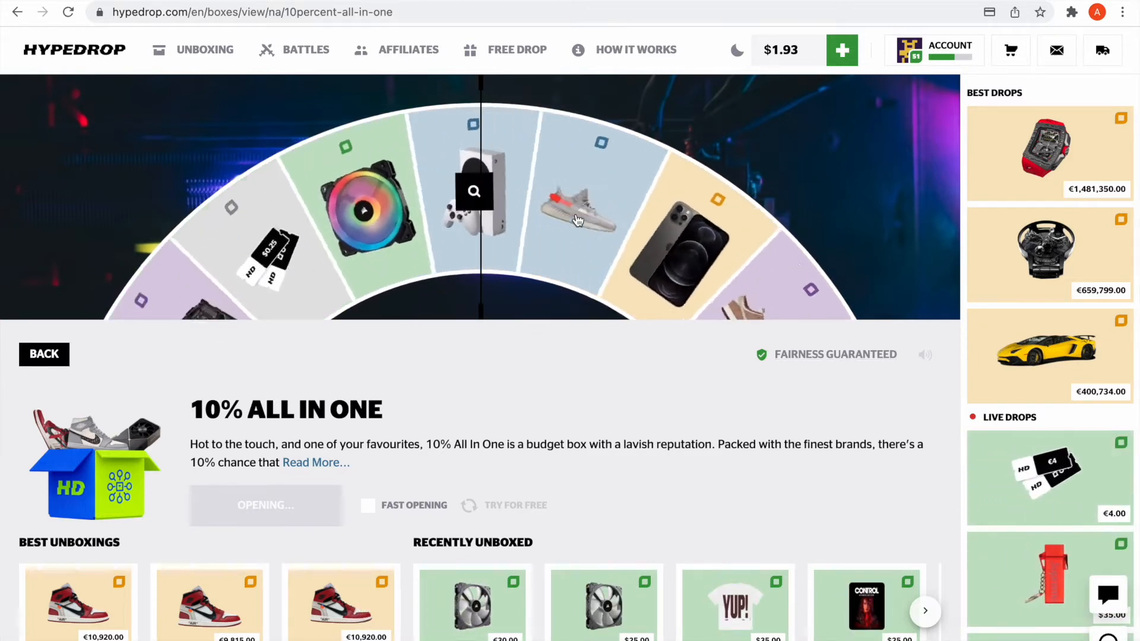
pyautogui.click(265, 505)
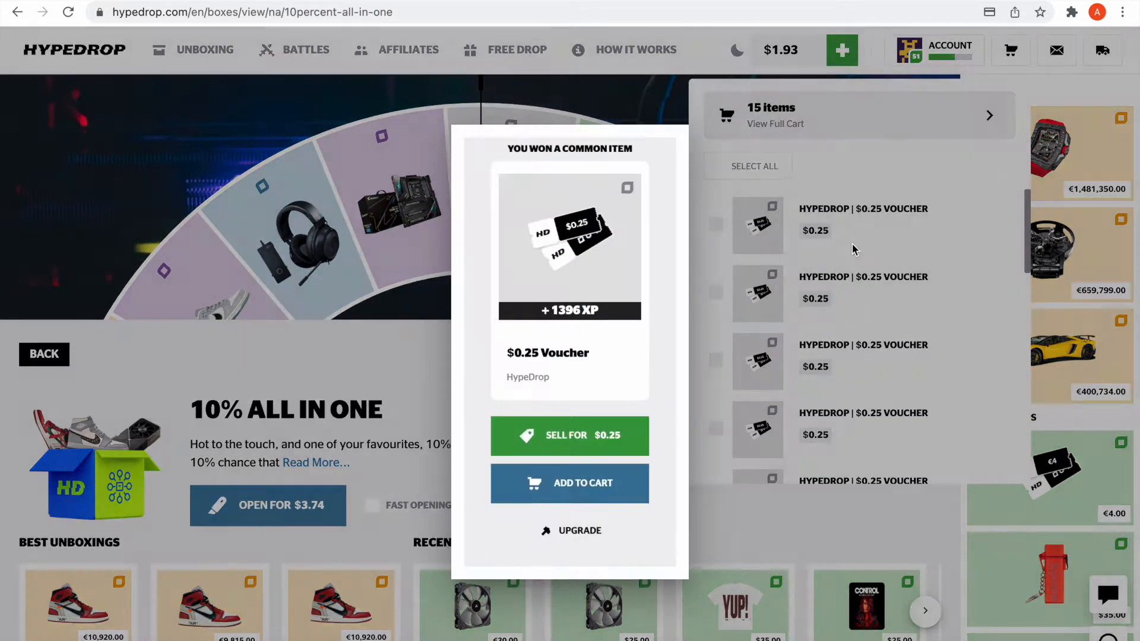
# Tick eleven $0.25 cart vouchers and sell them for $2.75, raising the balance to $4.68
pyautogui.click(716, 224)
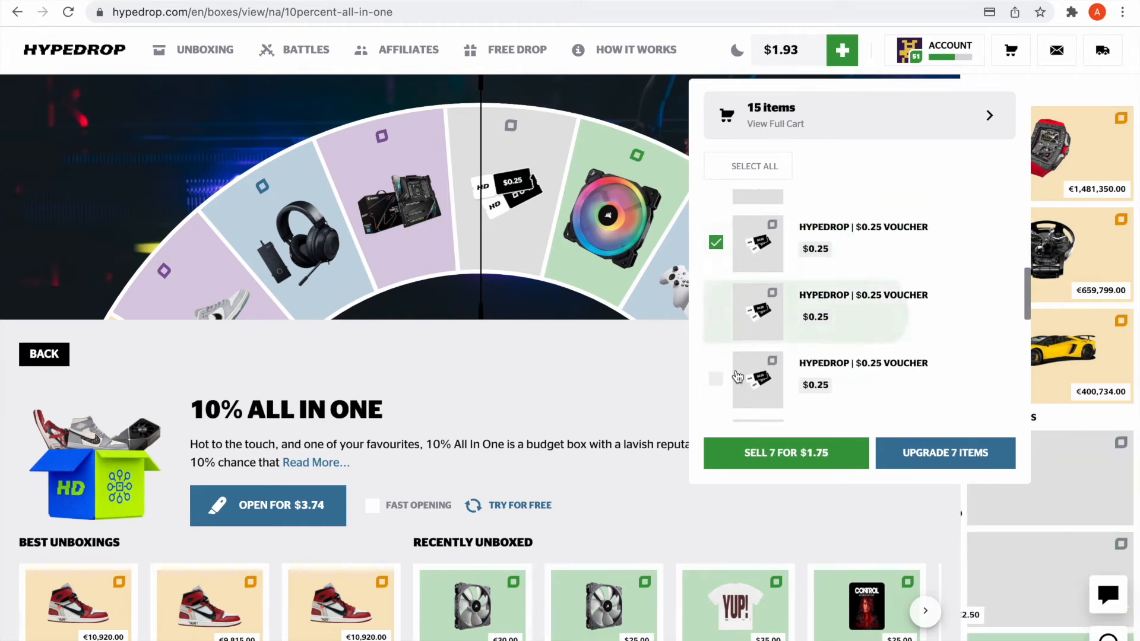
pyautogui.click(716, 314)
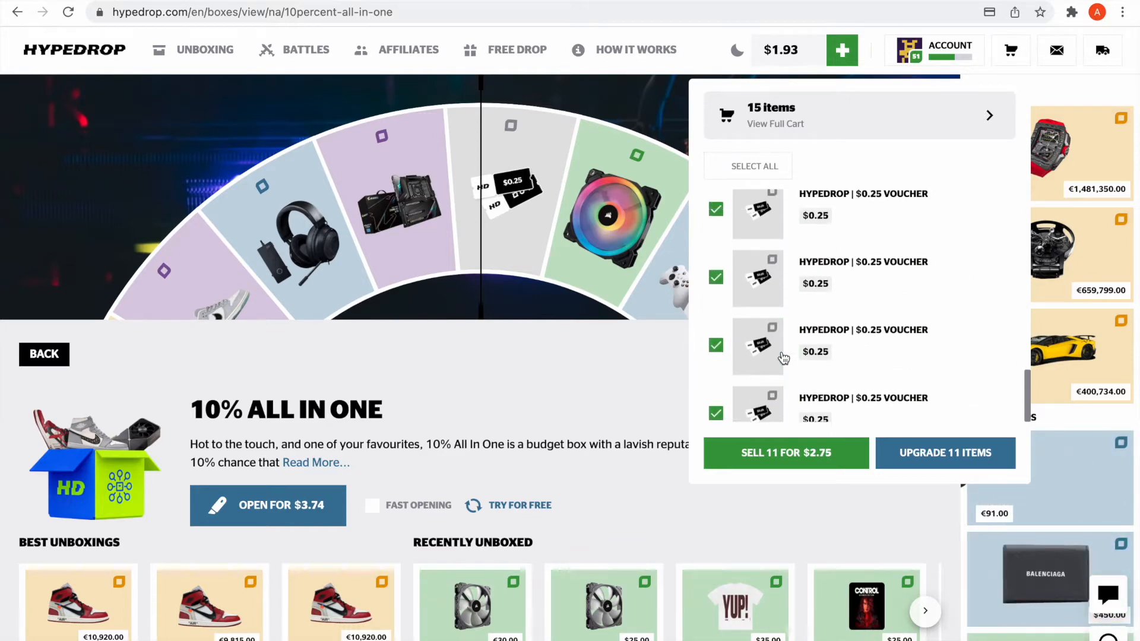
pyautogui.click(785, 453)
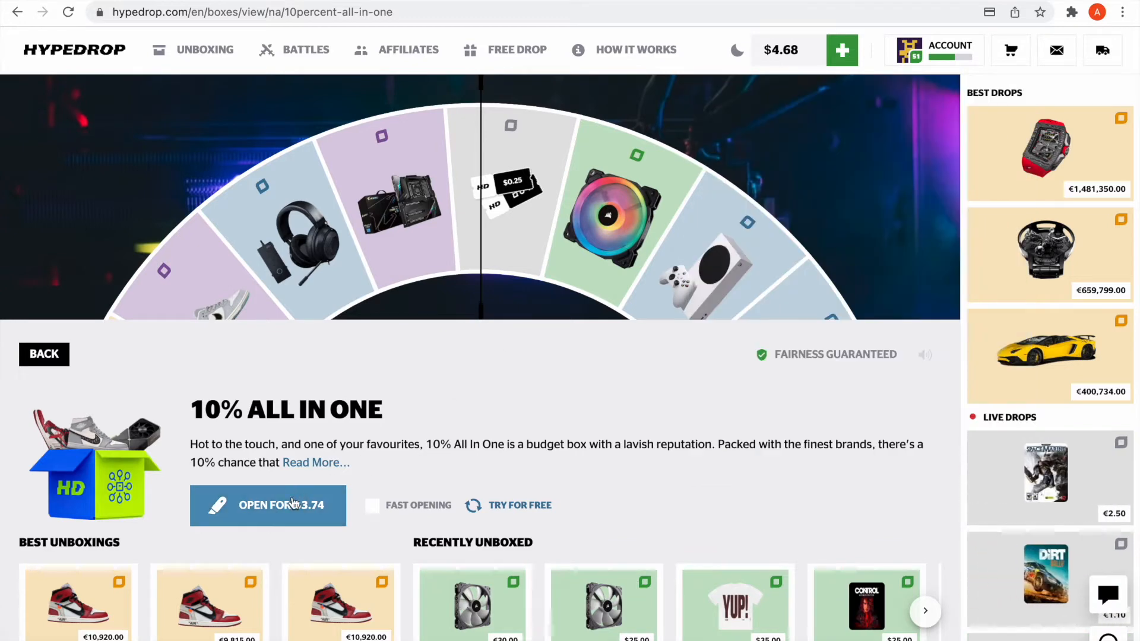
# Open more $3.74 boxes, keeping the won $0.25 voucher, until the balance is $13.46
pyautogui.click(268, 505)
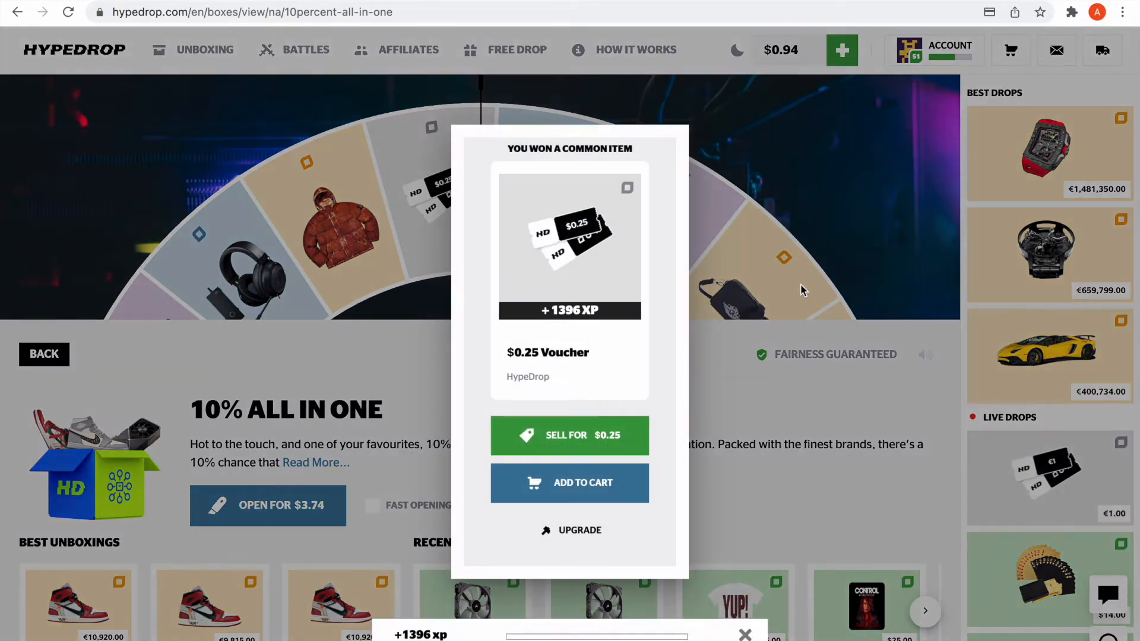
pyautogui.click(1010, 50)
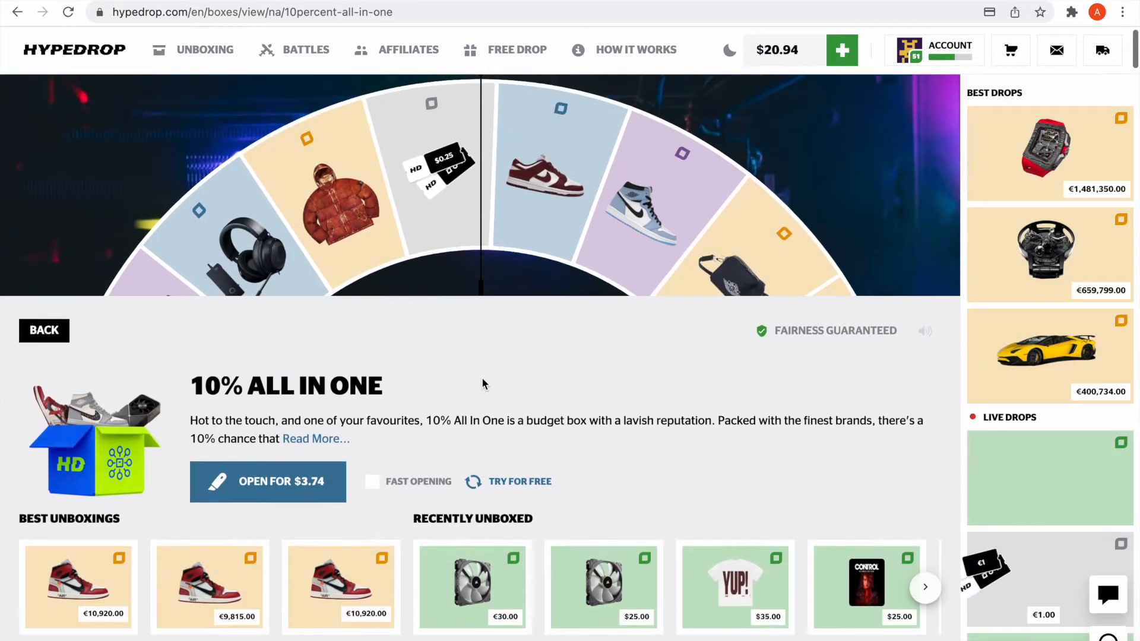
pyautogui.click(267, 482)
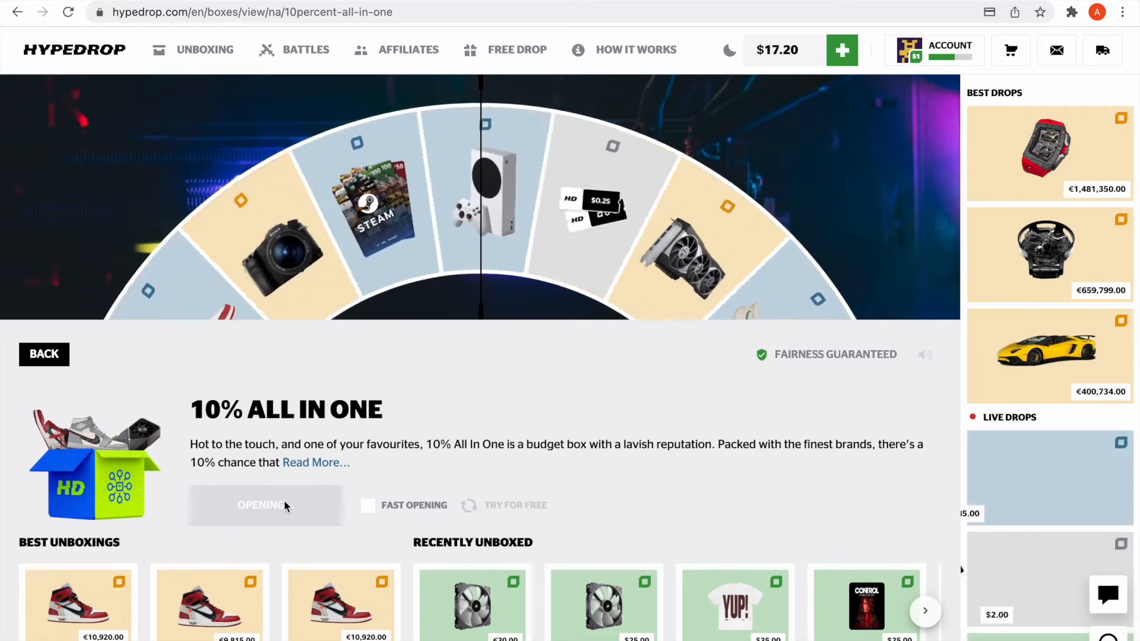
pyautogui.click(266, 506)
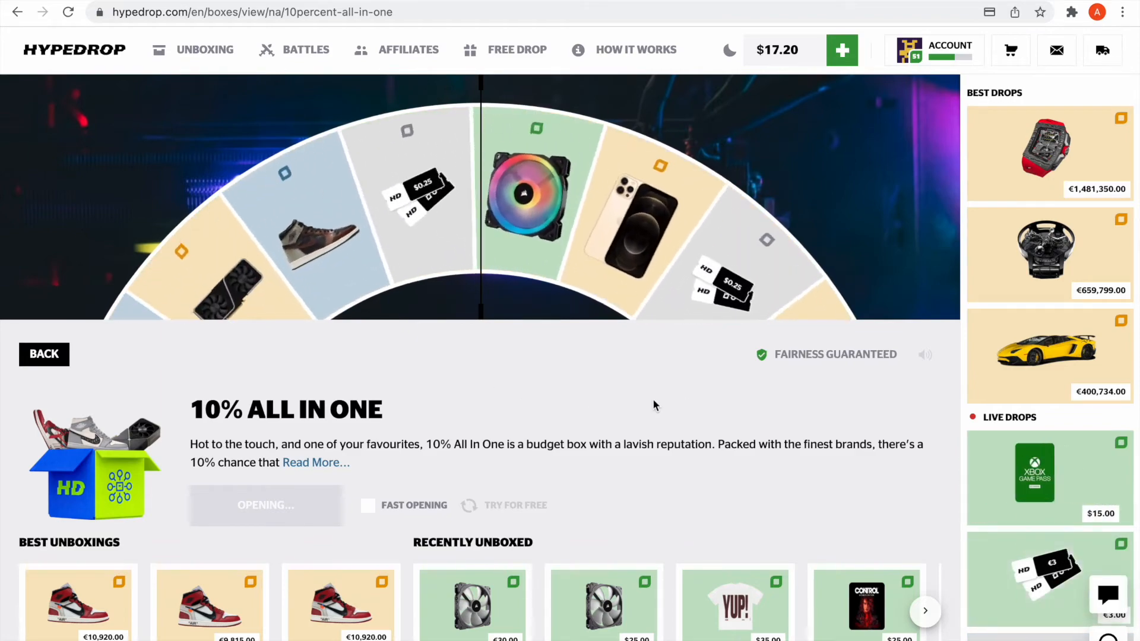
pyautogui.click(266, 505)
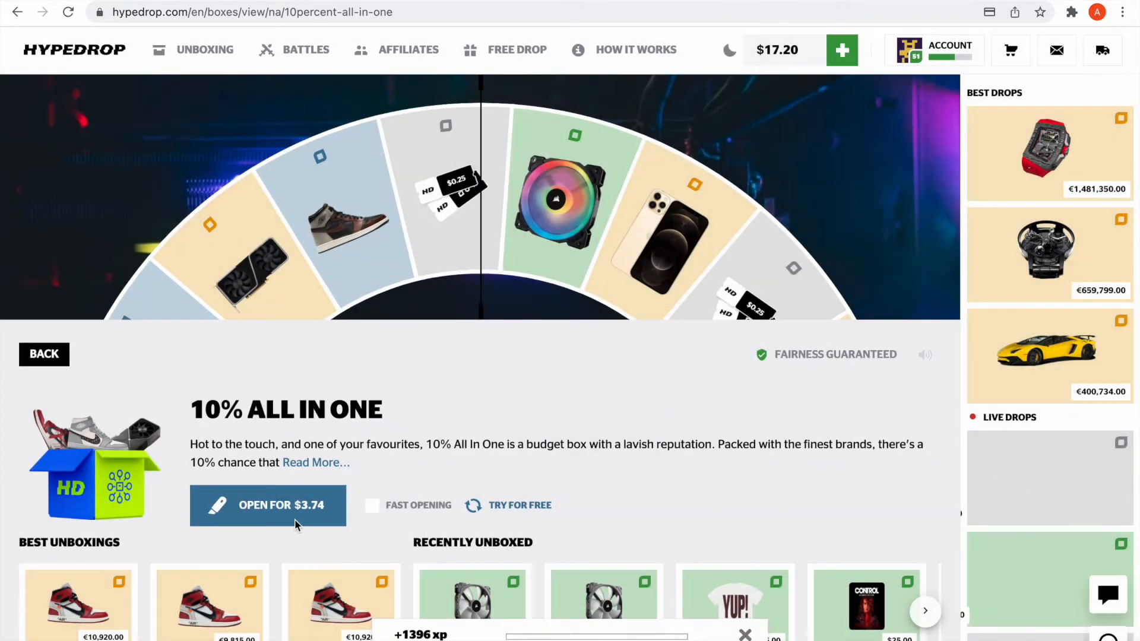
pyautogui.click(267, 506)
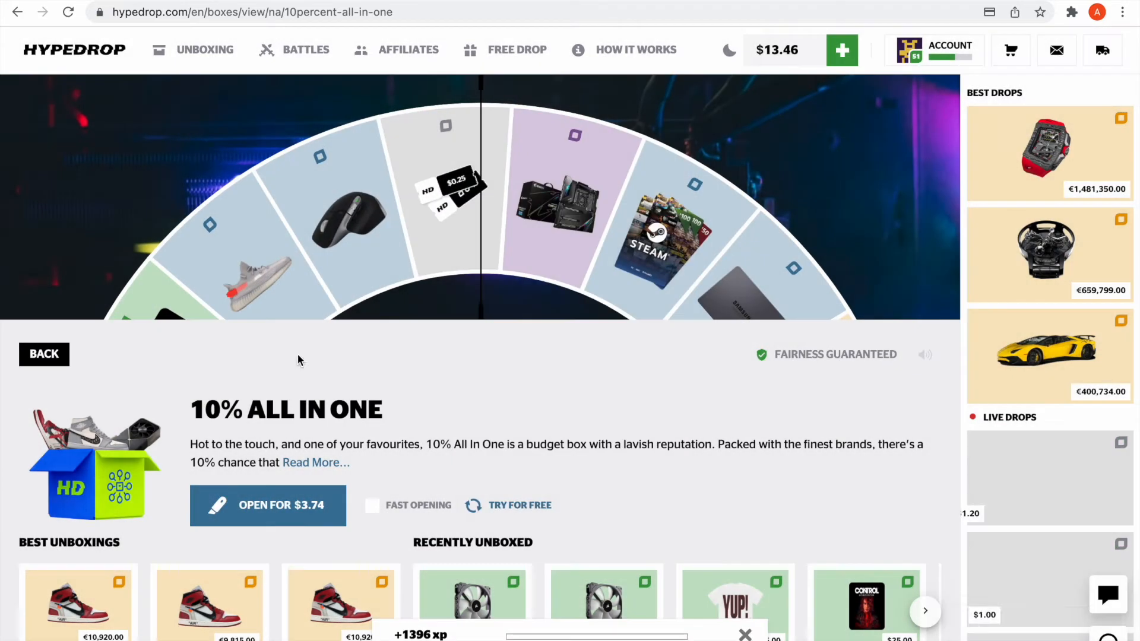
# Open another $3.74 box, continuing the balance drop toward $2.24
pyautogui.click(268, 505)
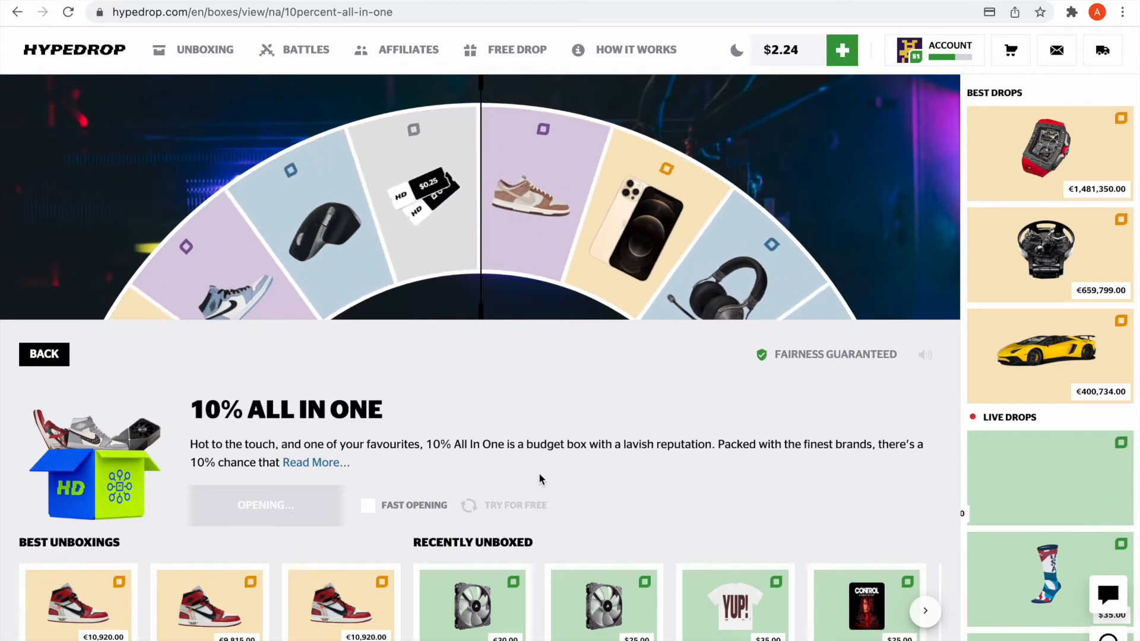
# Sell five vouchers plus one more to reach $3.74, then open one last box
pyautogui.click(266, 505)
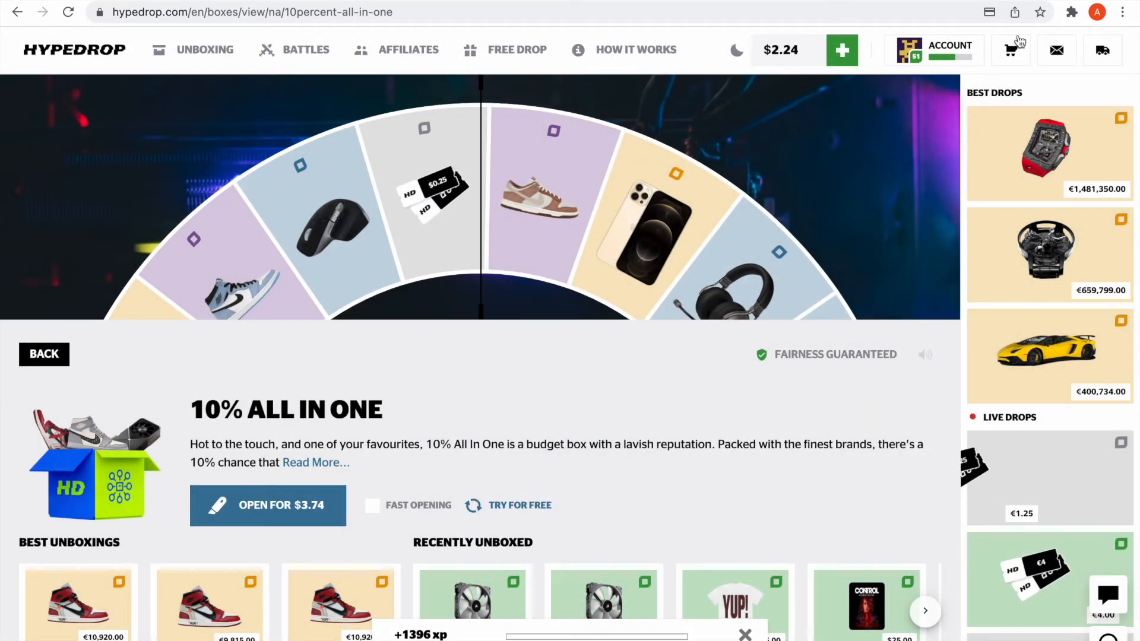
pyautogui.click(1010, 49)
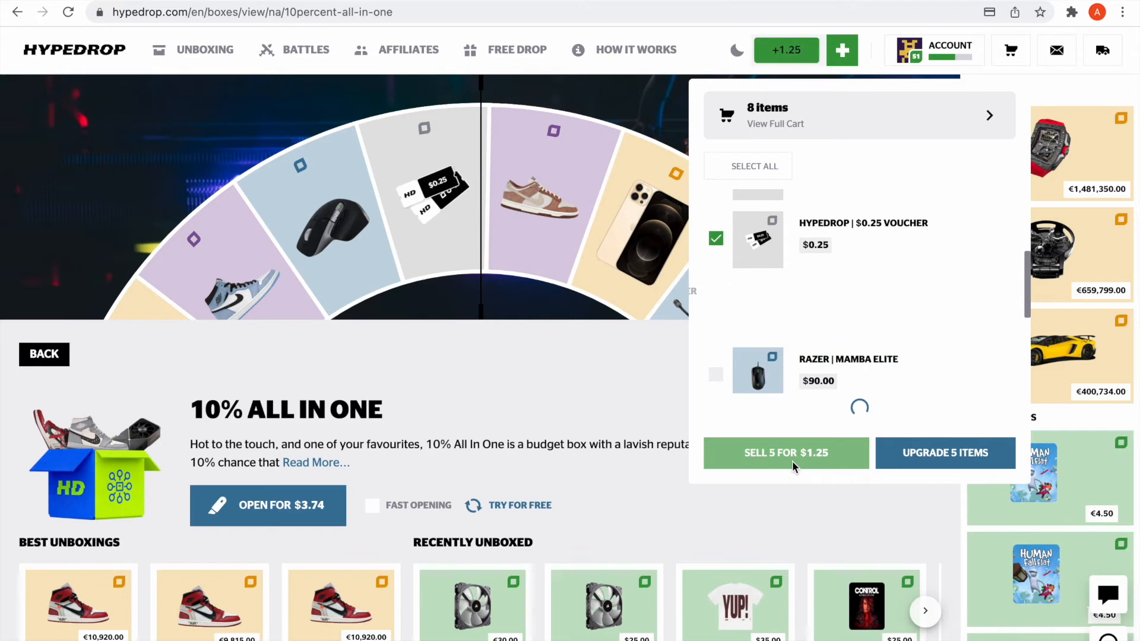
pyautogui.click(785, 453)
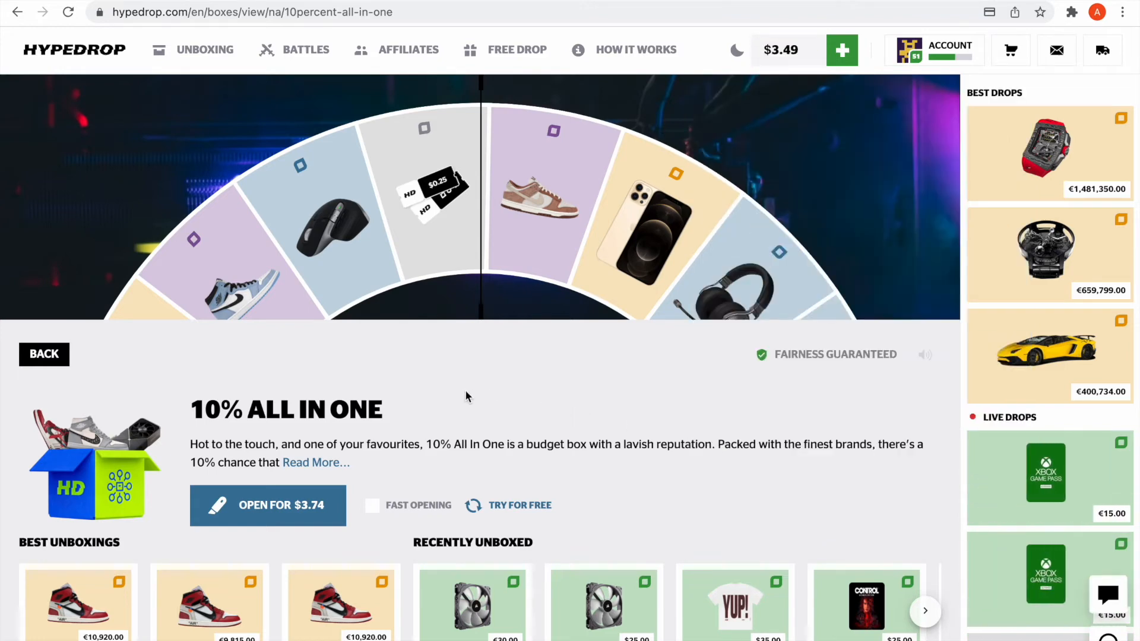
pyautogui.click(1011, 49)
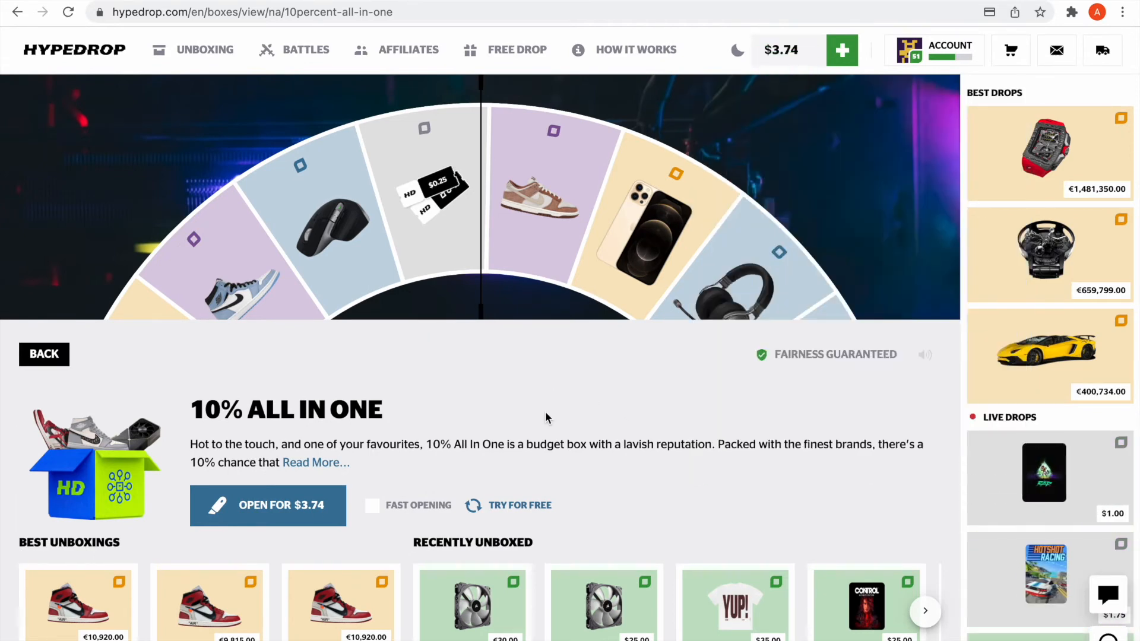
pyautogui.click(268, 505)
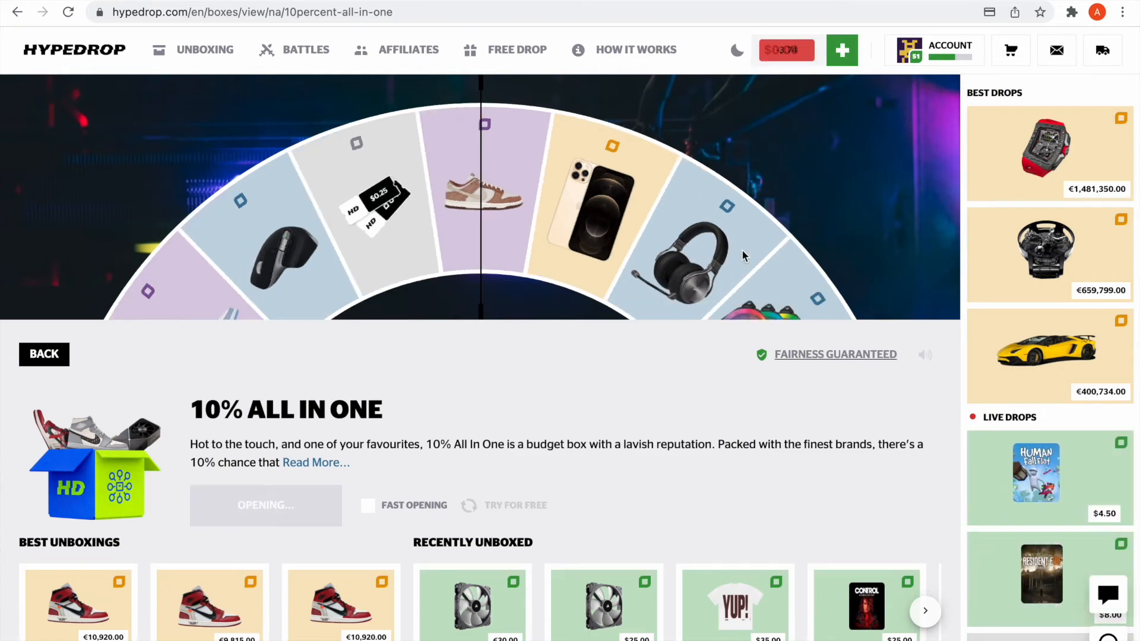